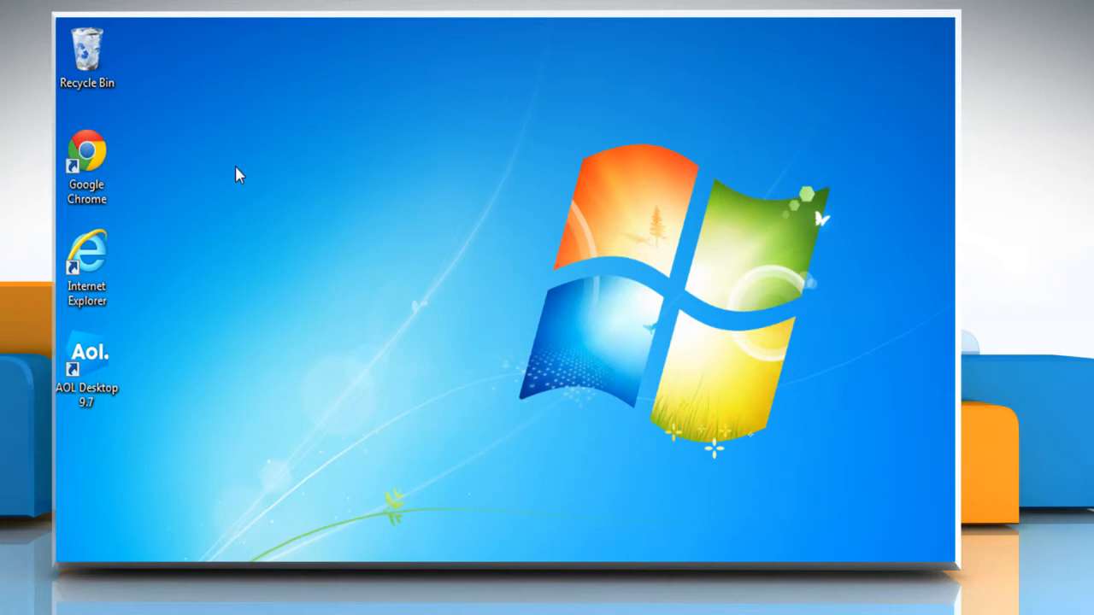
- Show the context menu of the Google Chrome desktop shortcut
right_click(86, 157)
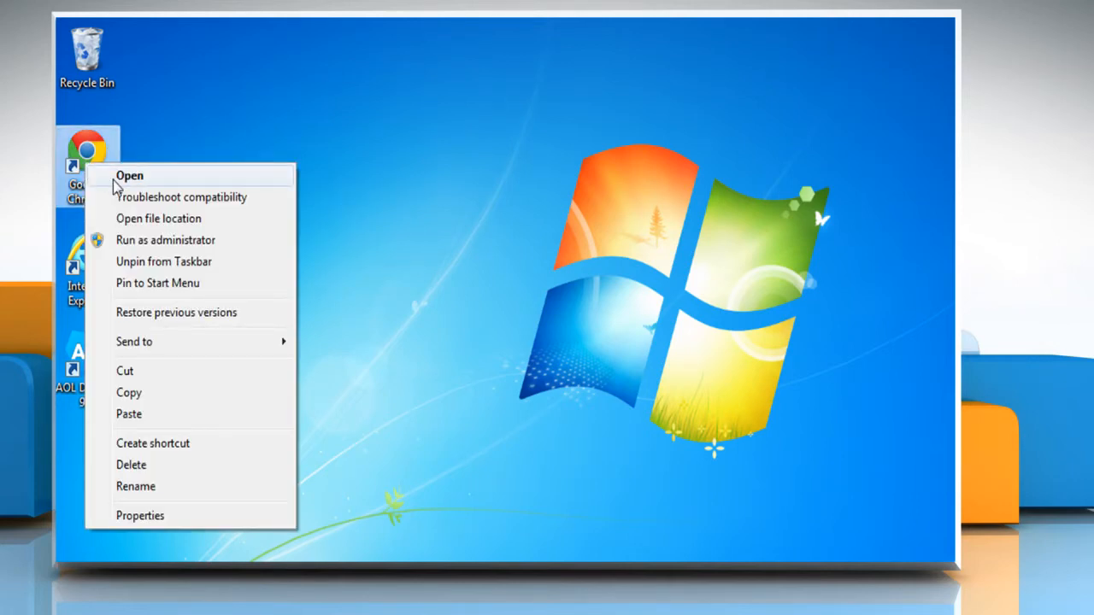
left_click(129, 174)
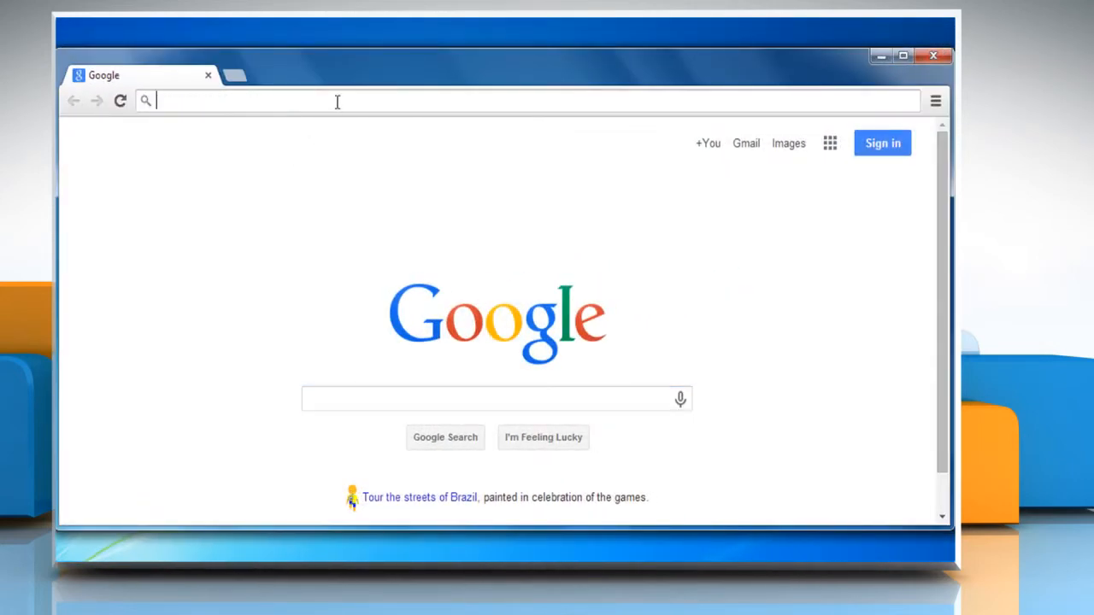
type("www.gmail.com/intl/en/mail/help/about.html")
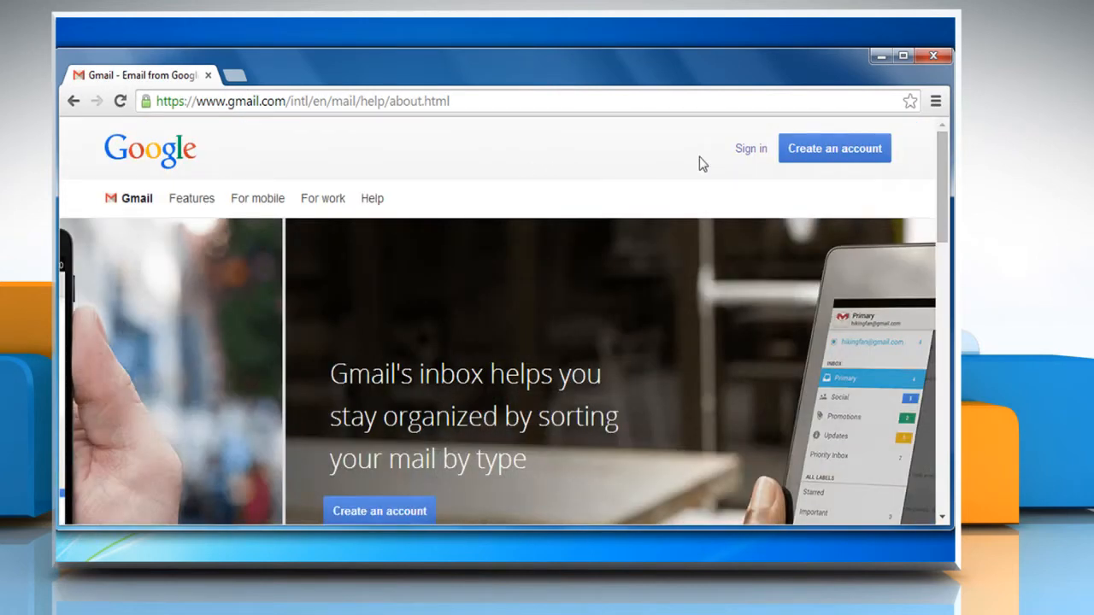
left_click(751, 147)
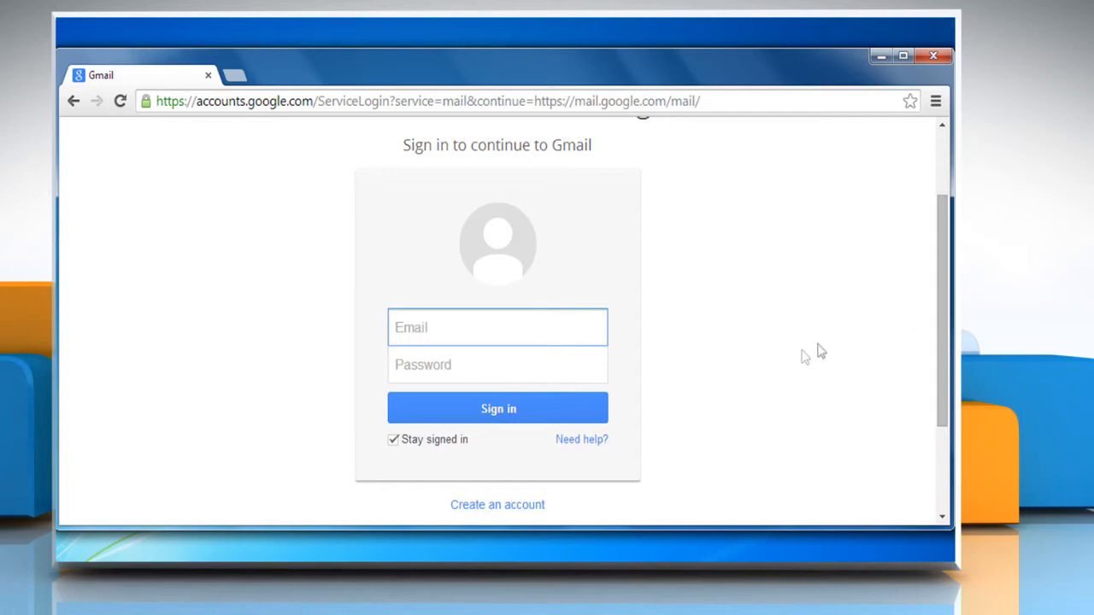
mouse_move(609, 444)
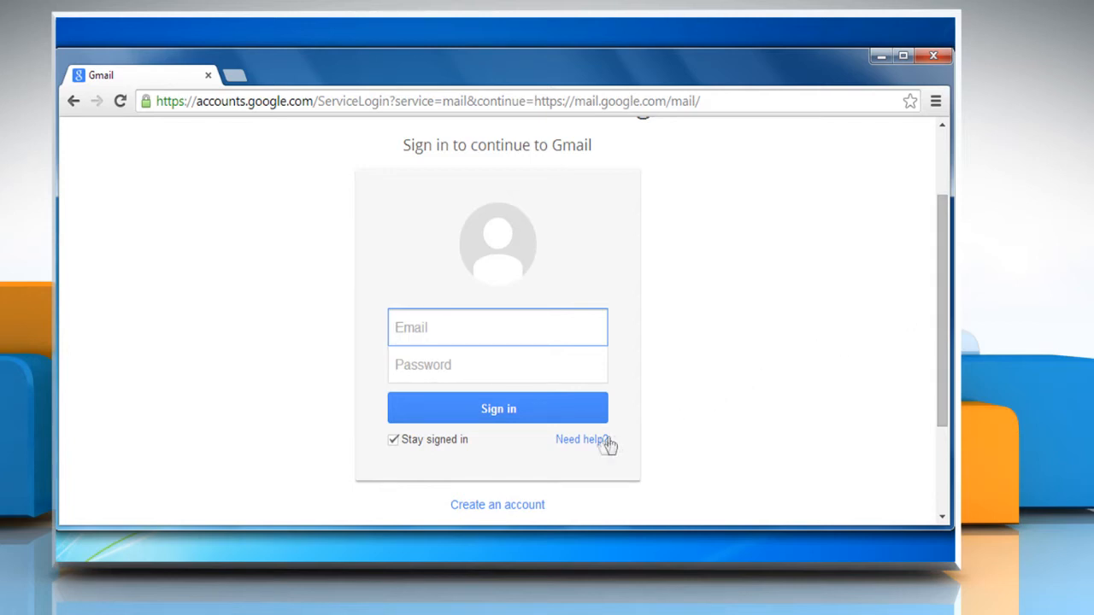
left_click(581, 439)
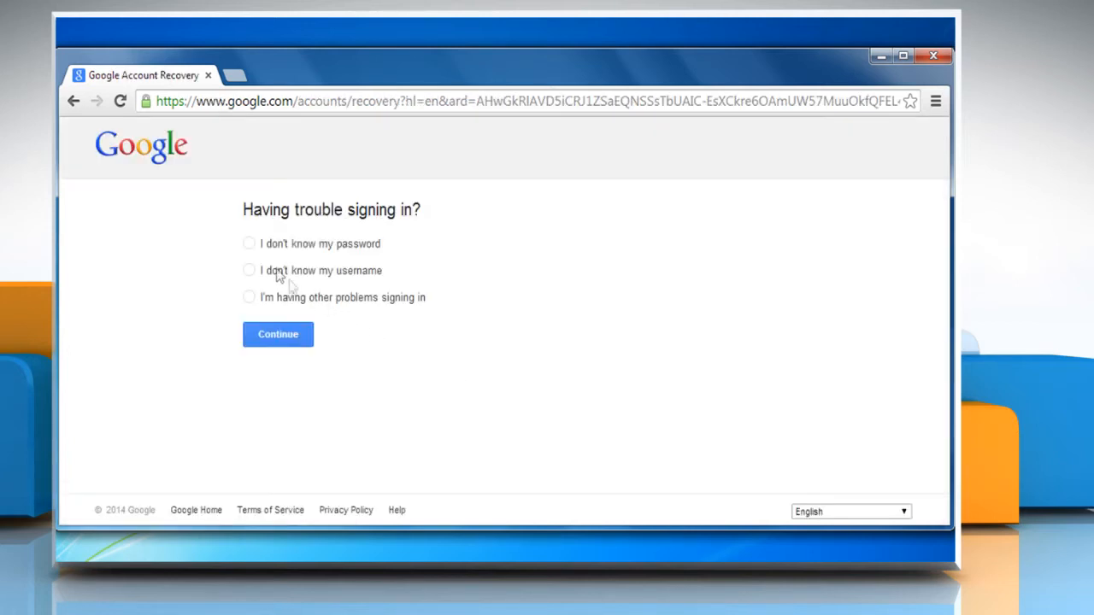
left_click(249, 242)
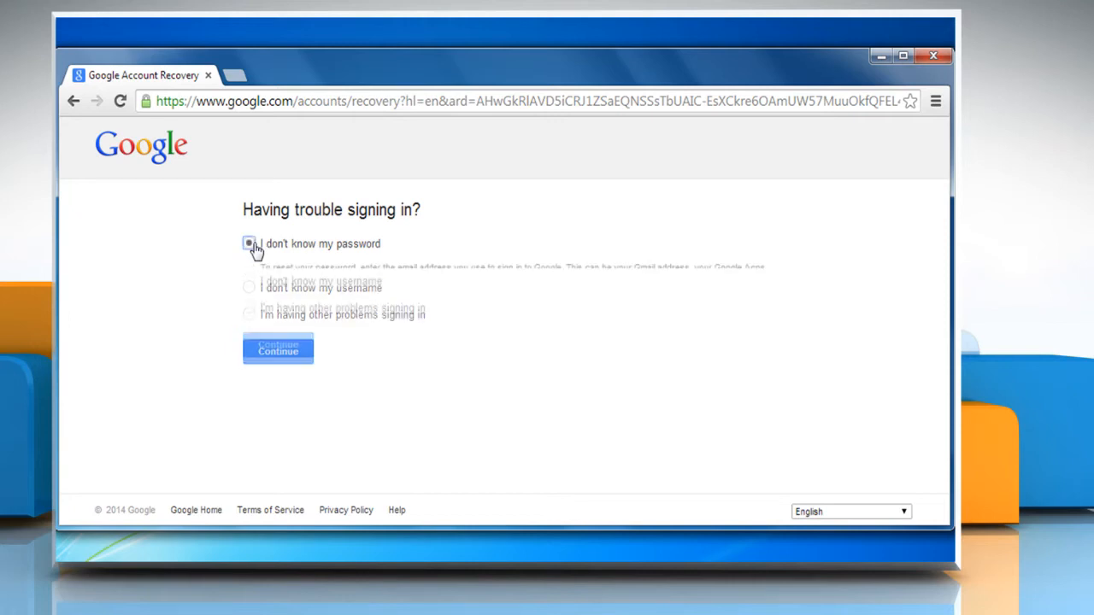
left_click(249, 243)
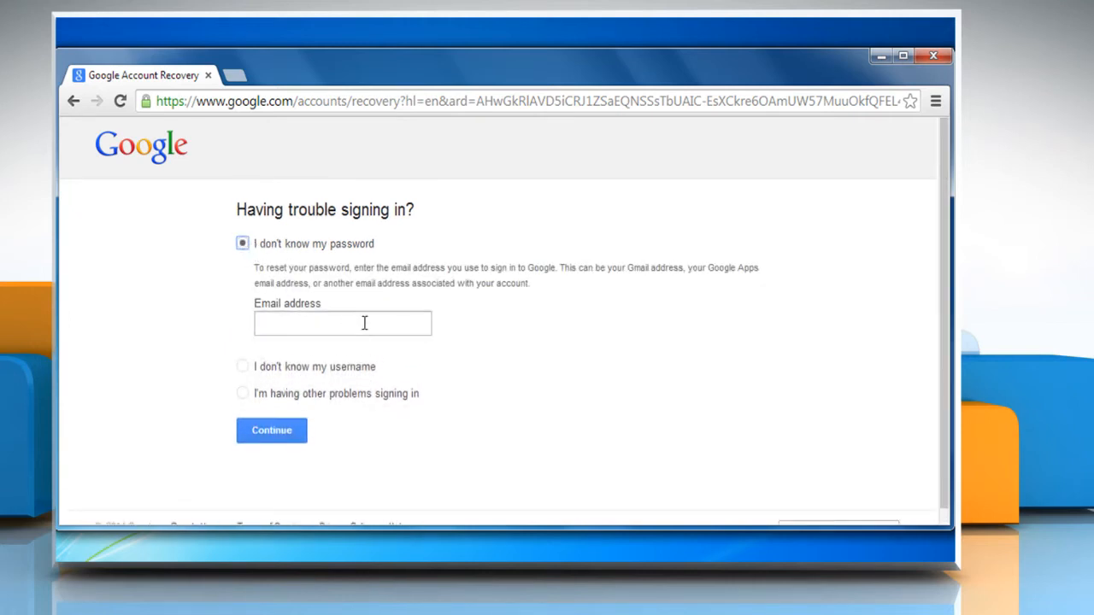
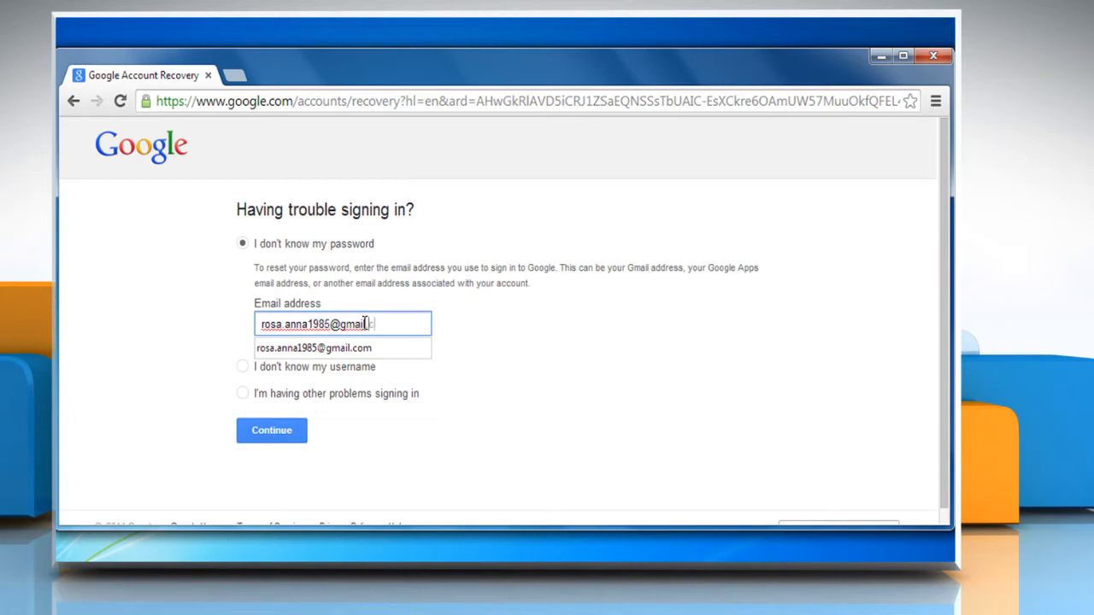
left_click(272, 431)
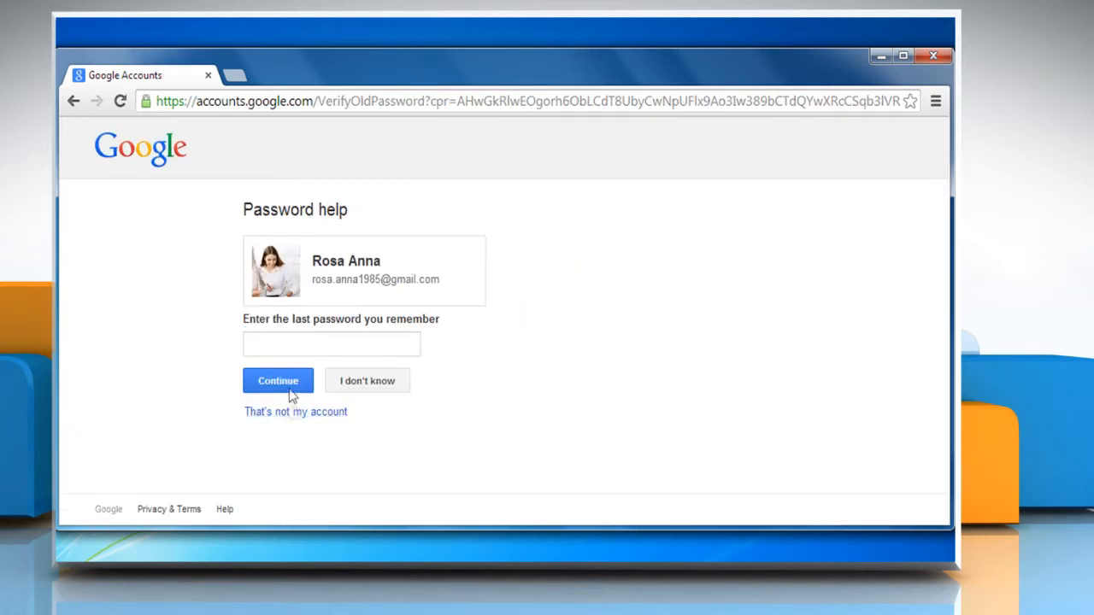
- Answer 'I don't know' to the last-password question, keeping SMS as the code delivery method
left_click(332, 345)
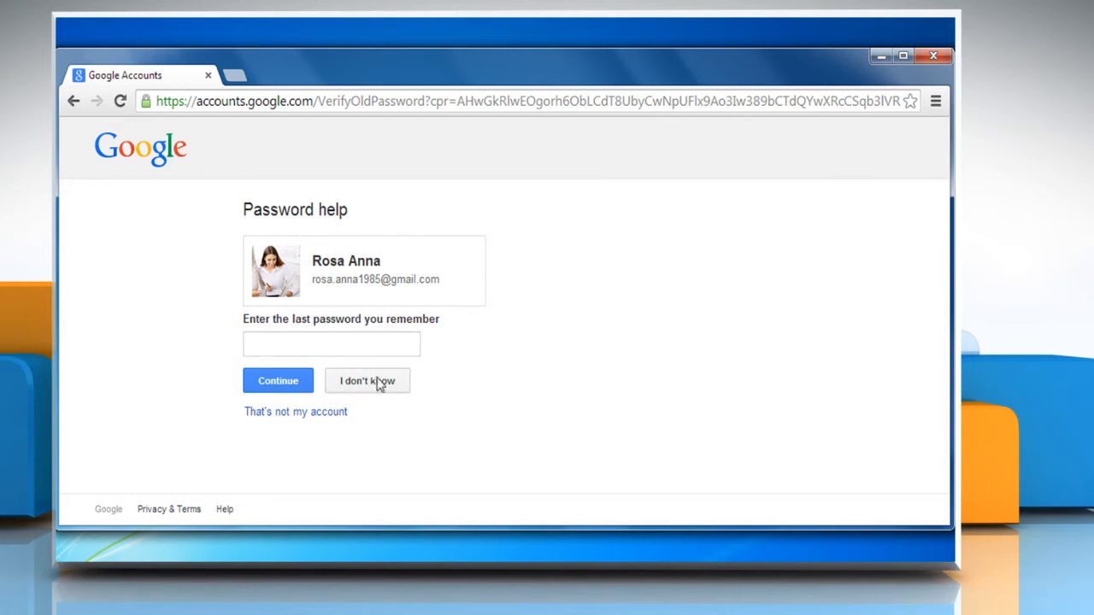
left_click(367, 380)
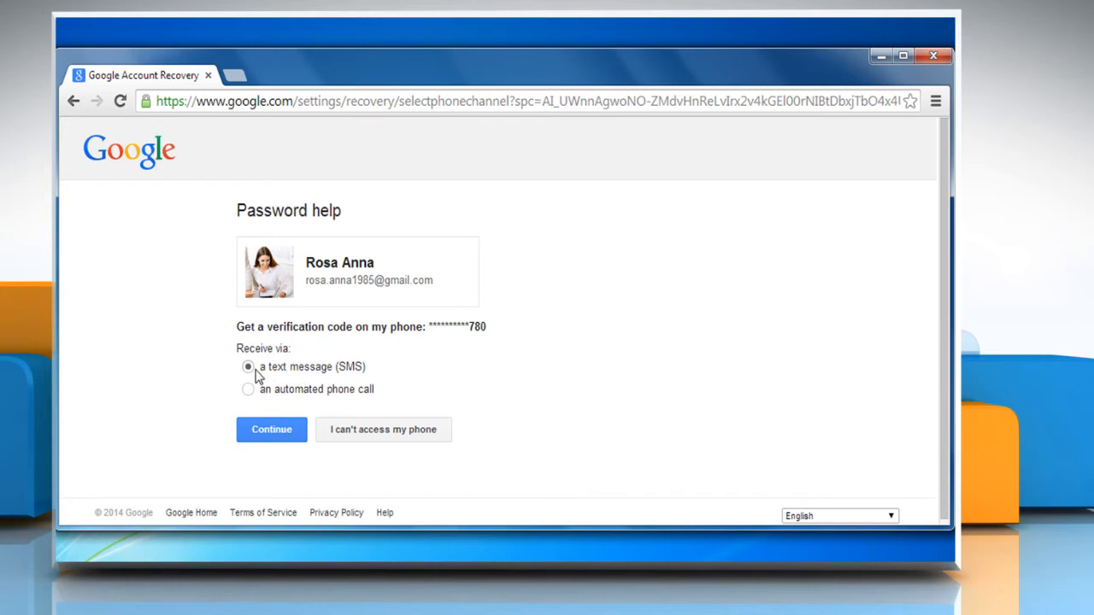
mouse_move(258, 397)
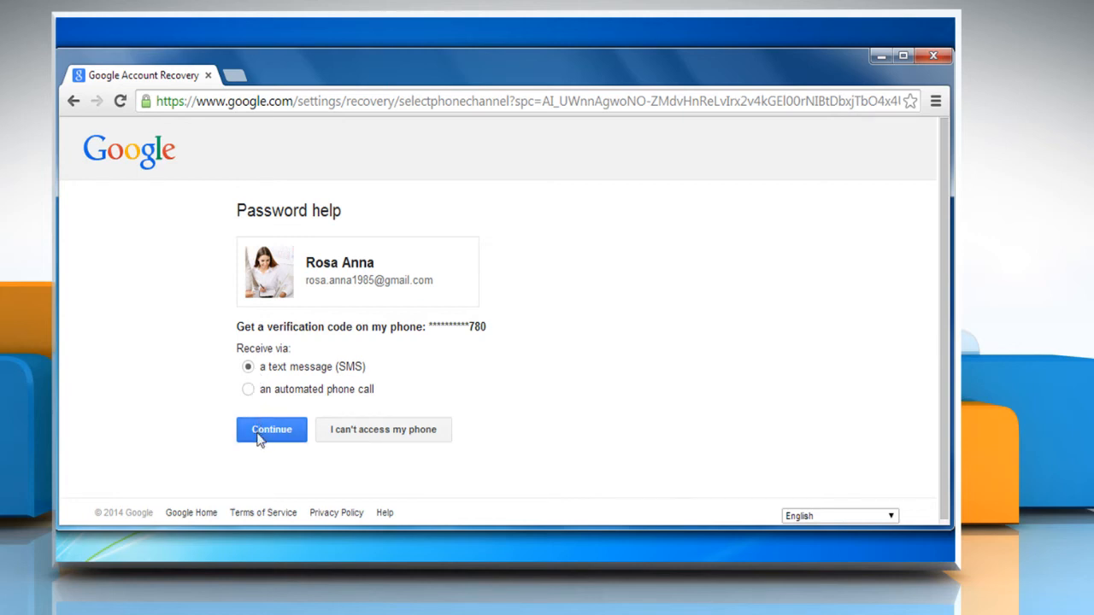
left_click(270, 429)
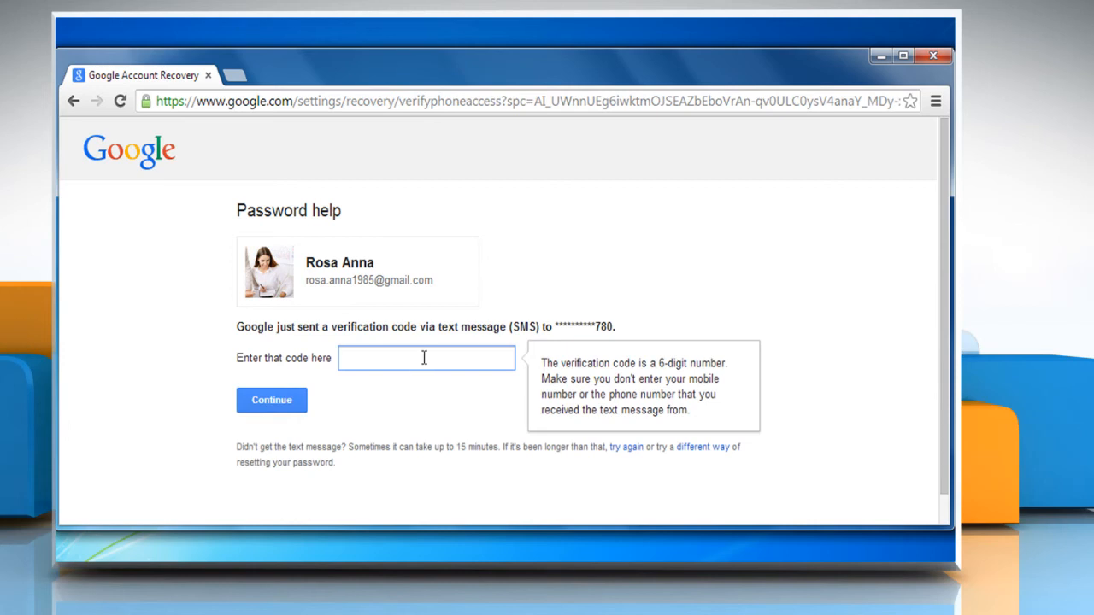
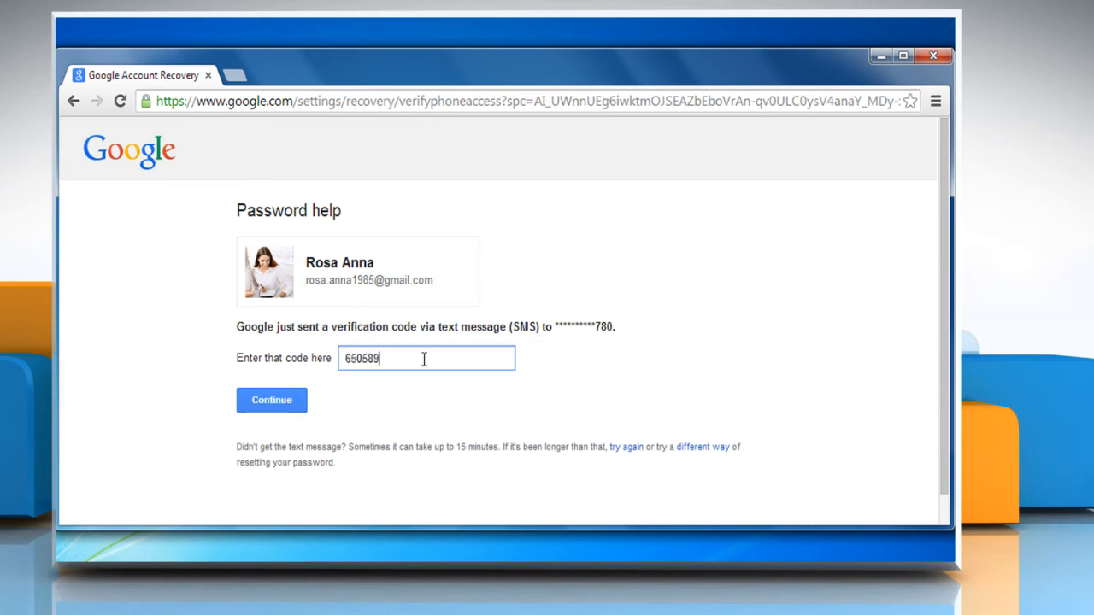
left_click(270, 400)
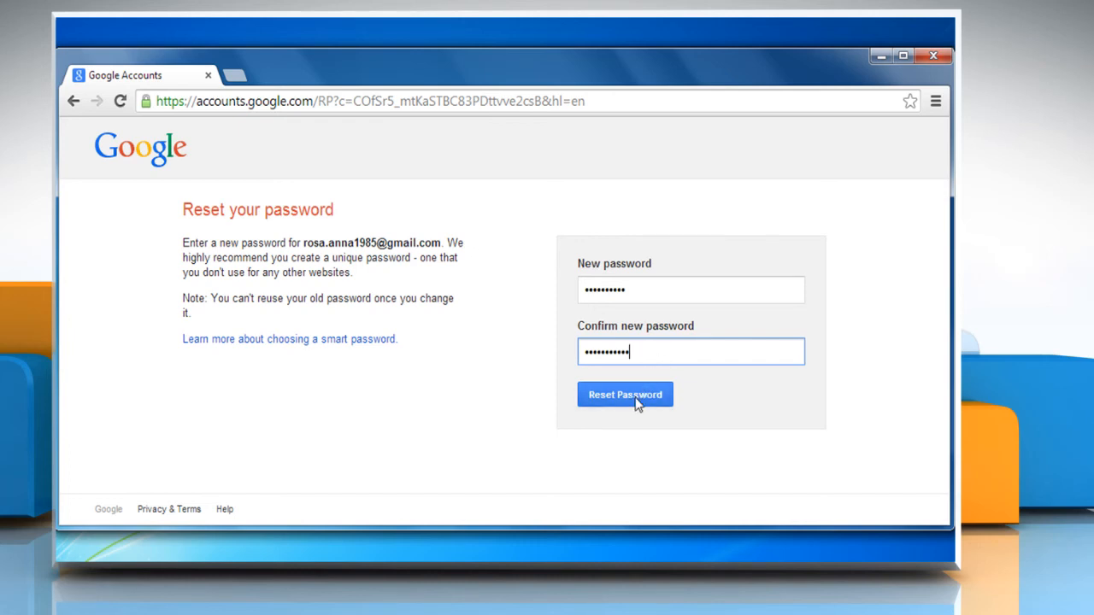
left_click(626, 393)
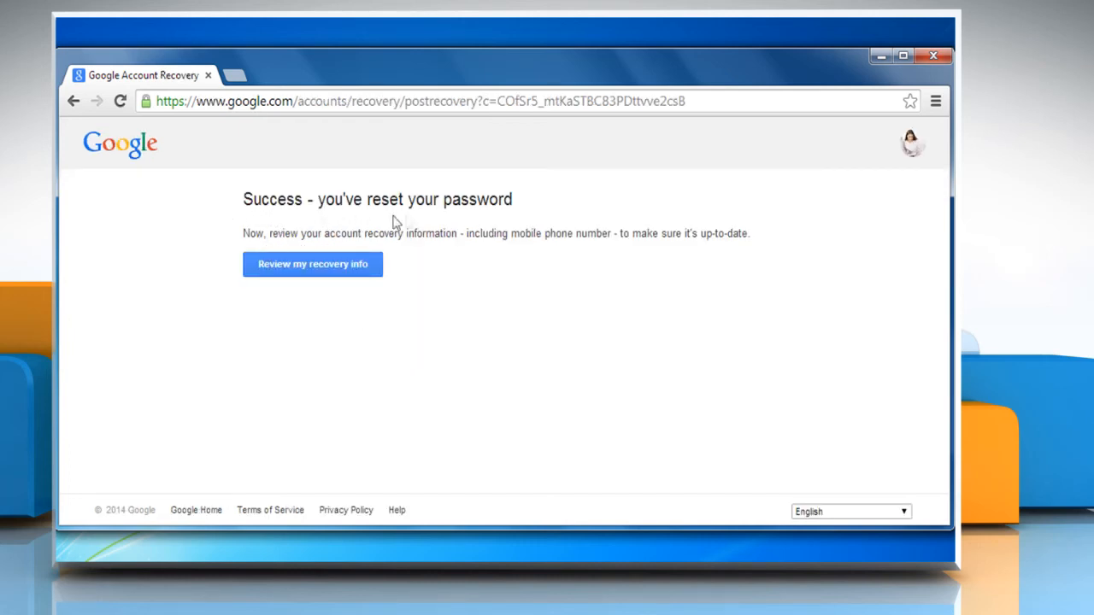